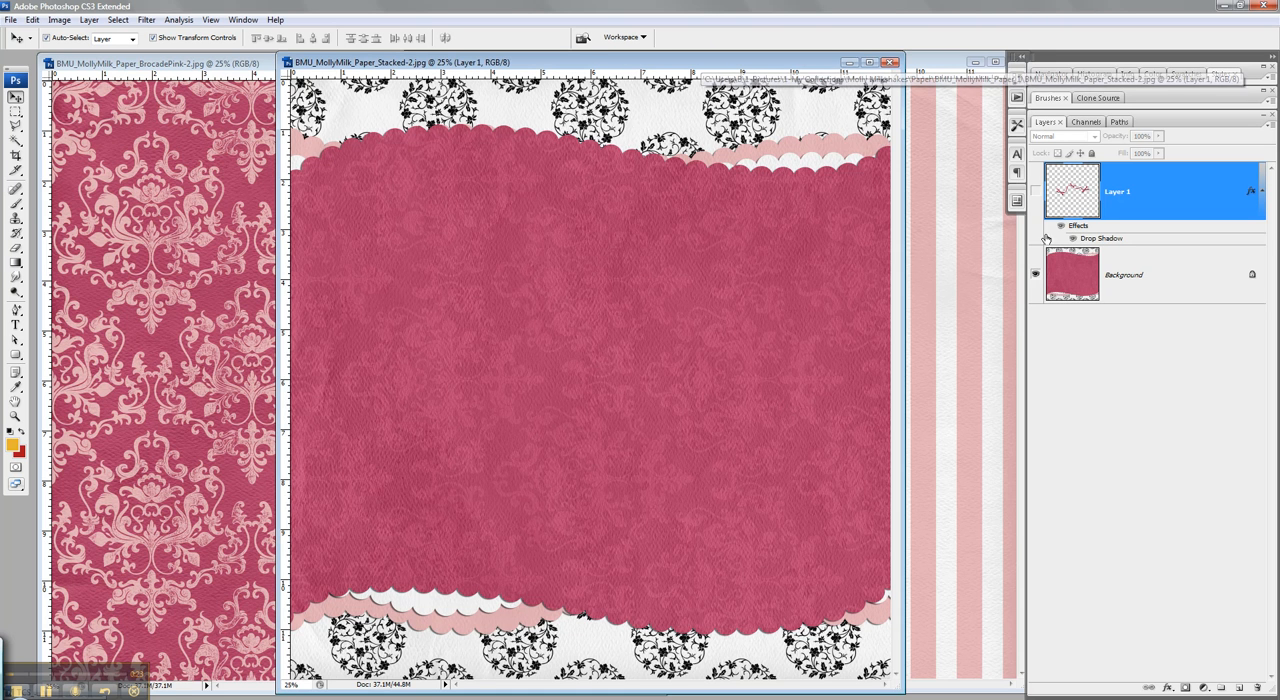
Make the Background paper layer active in the Layers panel.
click(1088, 288)
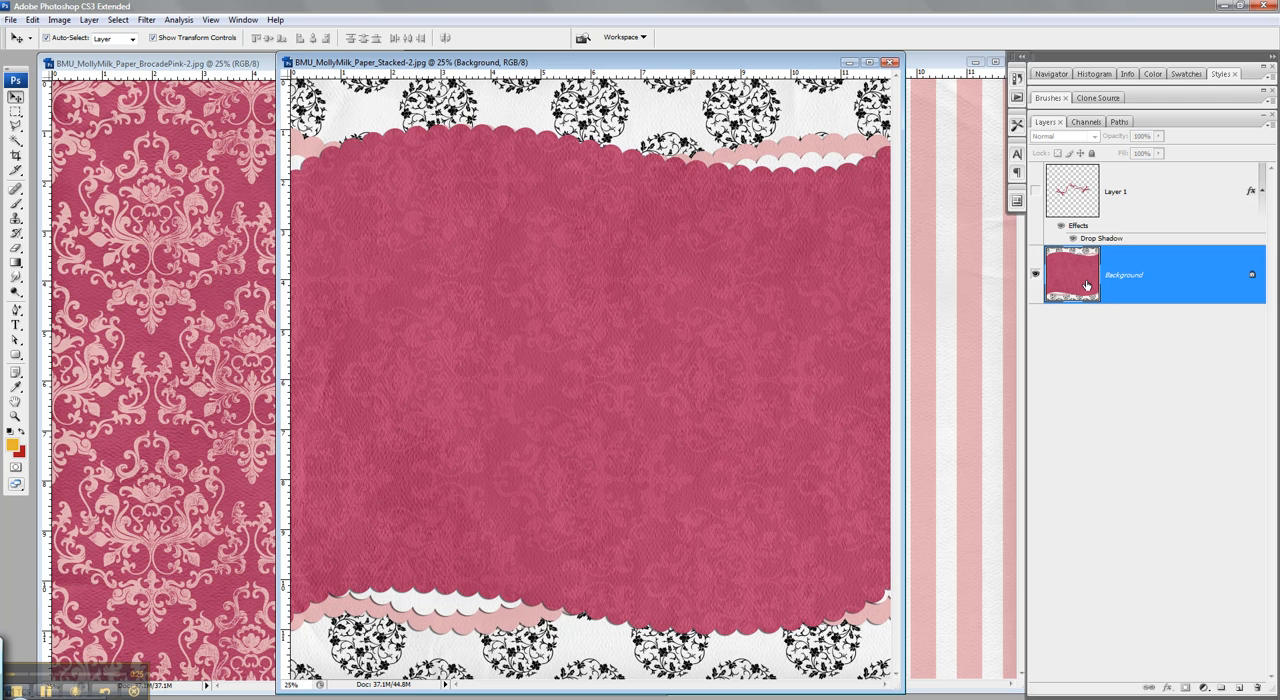
mouse_move(1086, 284)
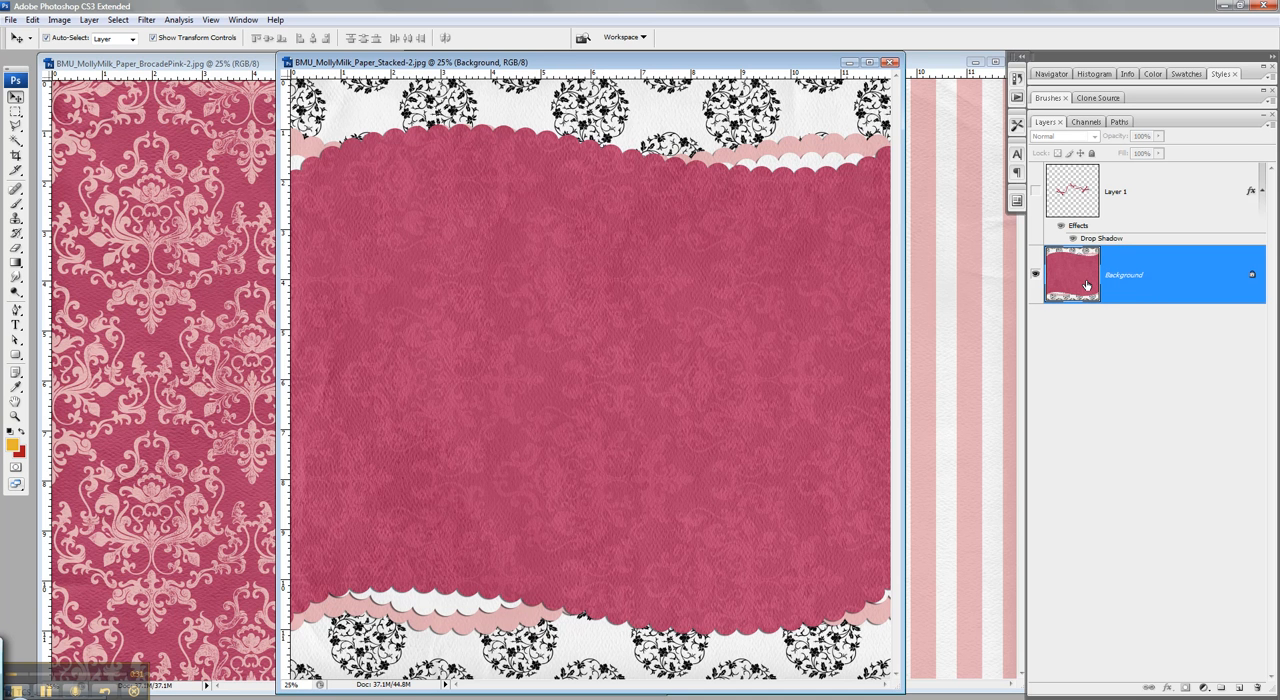
mouse_move(1188, 556)
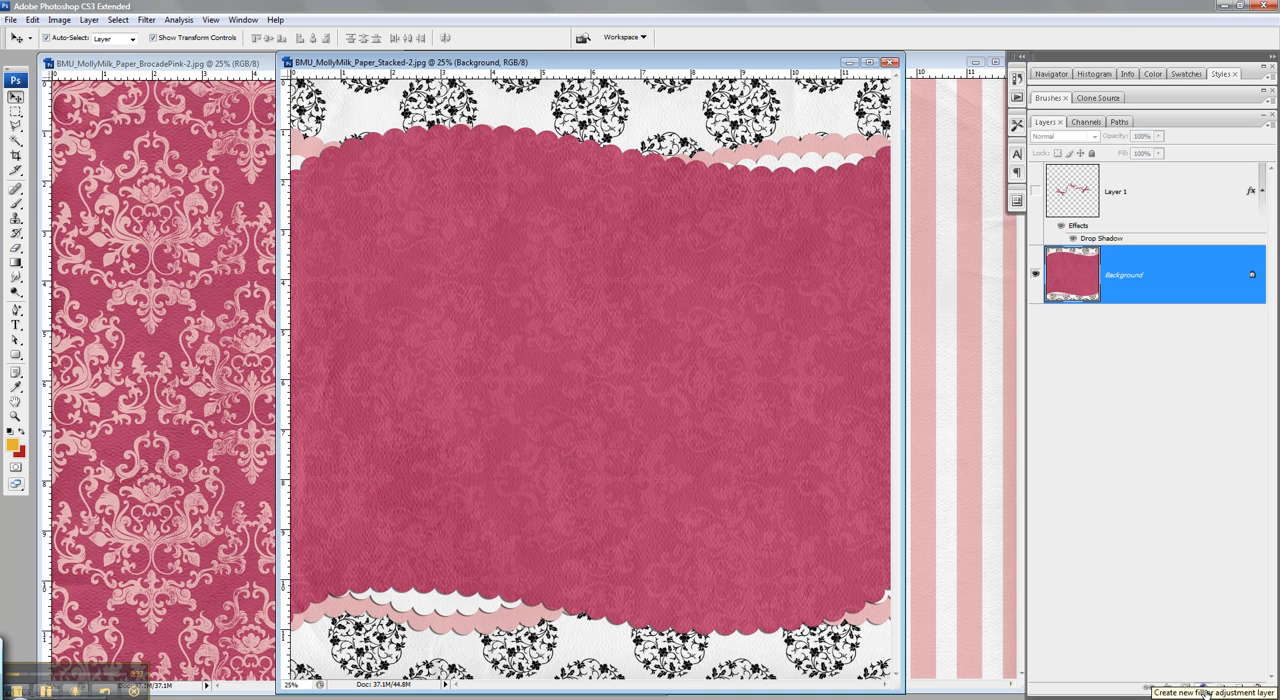
Add a Hue/Saturation adjustment layer and shift the paper's hue toward purple.
click(1202, 688)
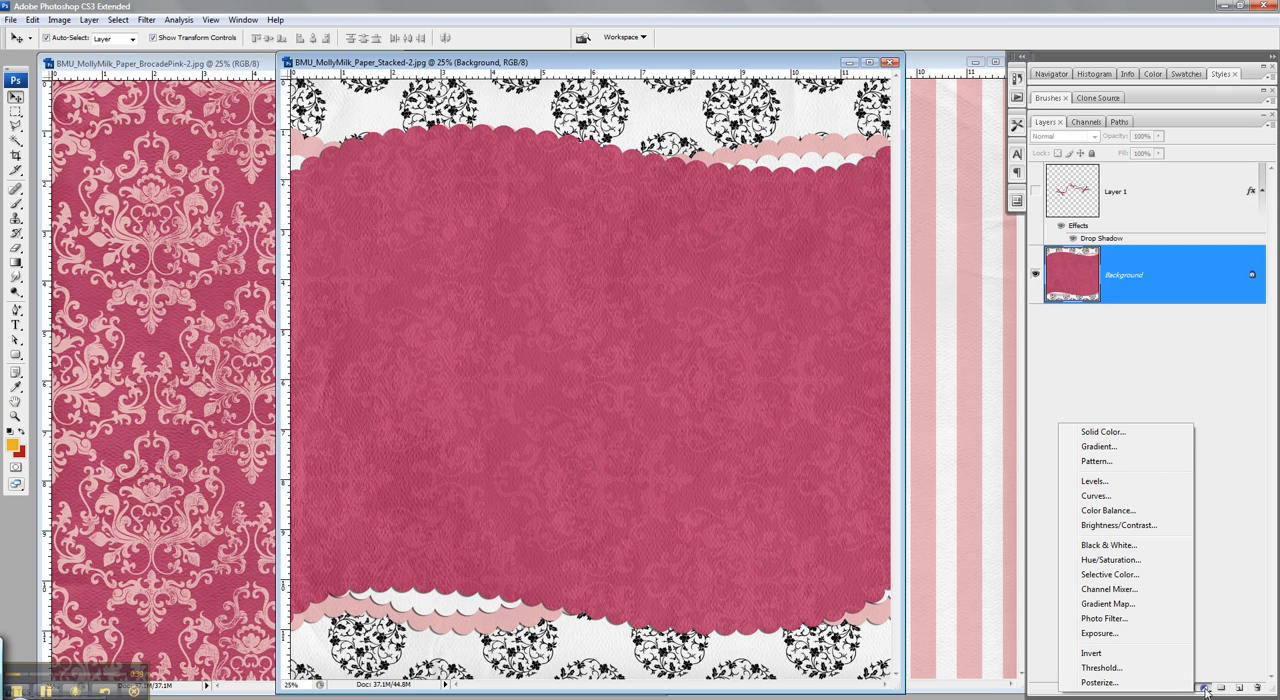
click(1112, 560)
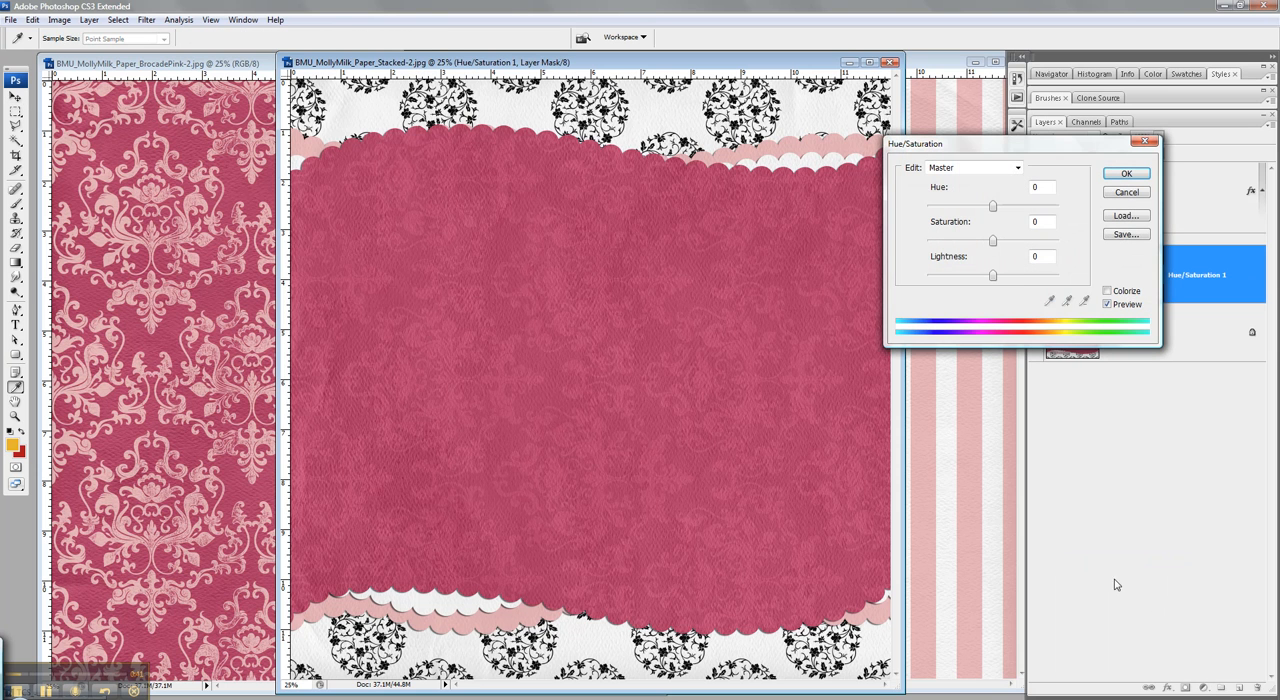
mouse_move(1008, 270)
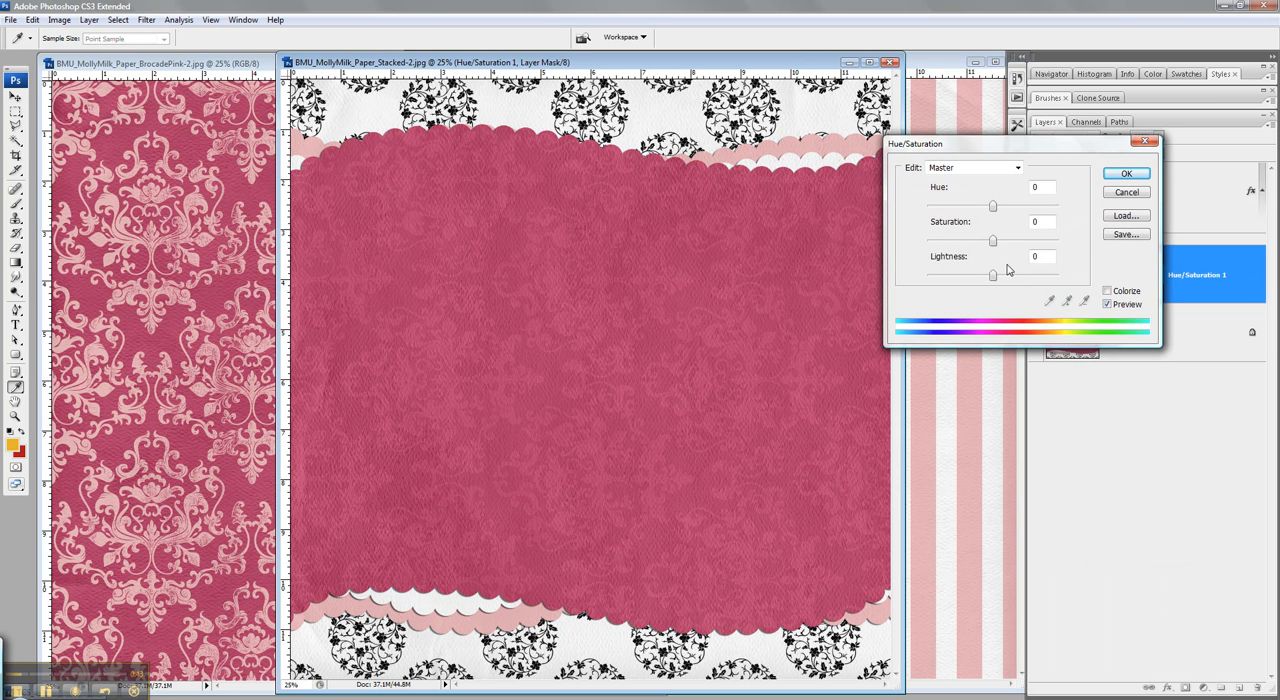
mouse_move(1054, 276)
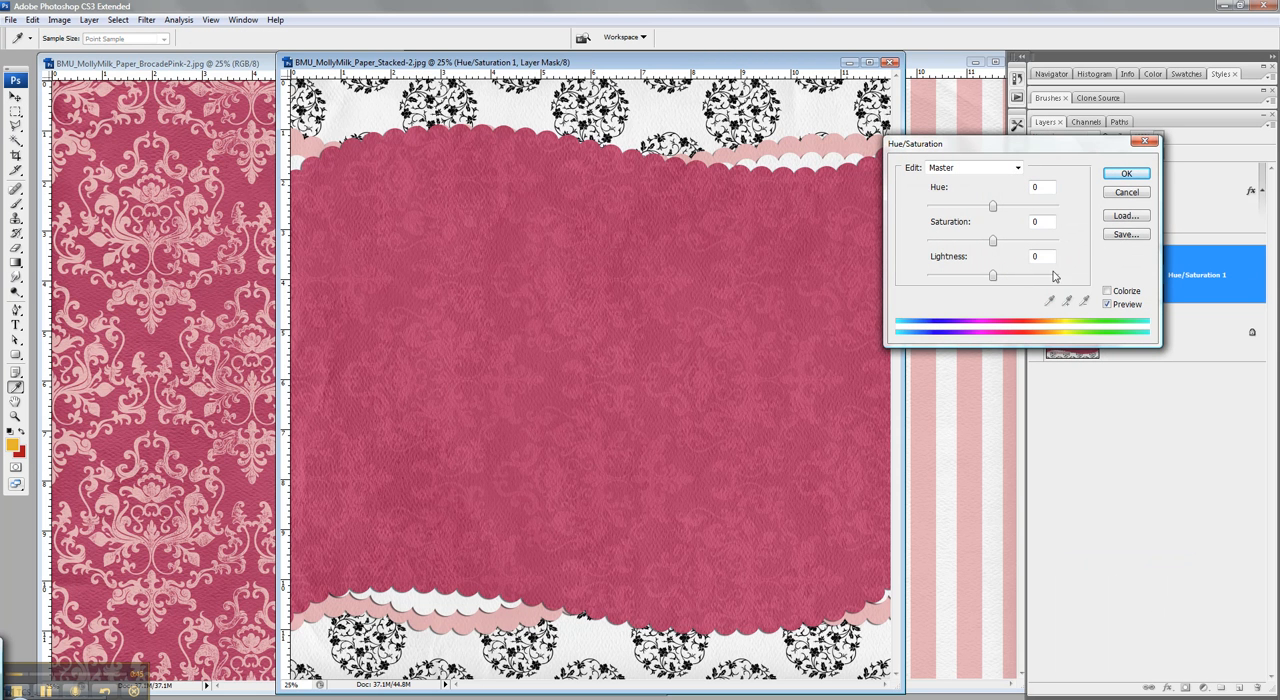
drag(992, 204, 970, 204)
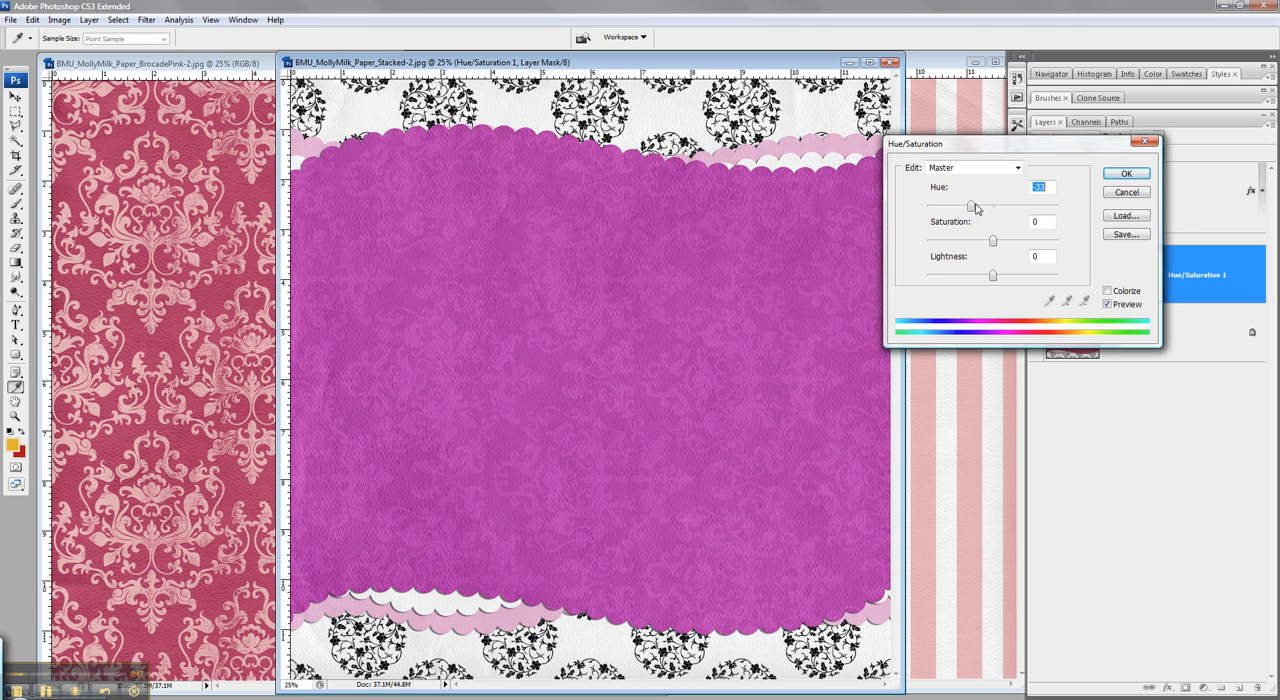
drag(970, 196, 978, 196)
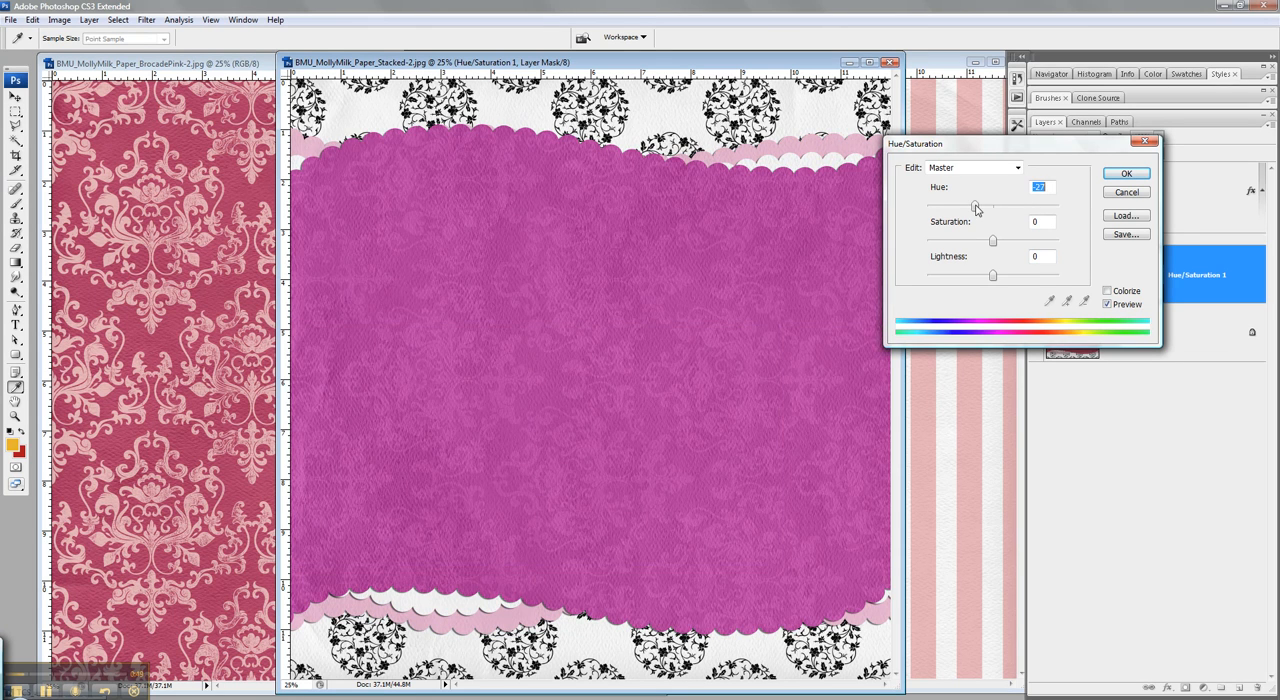
drag(976, 208, 1018, 208)
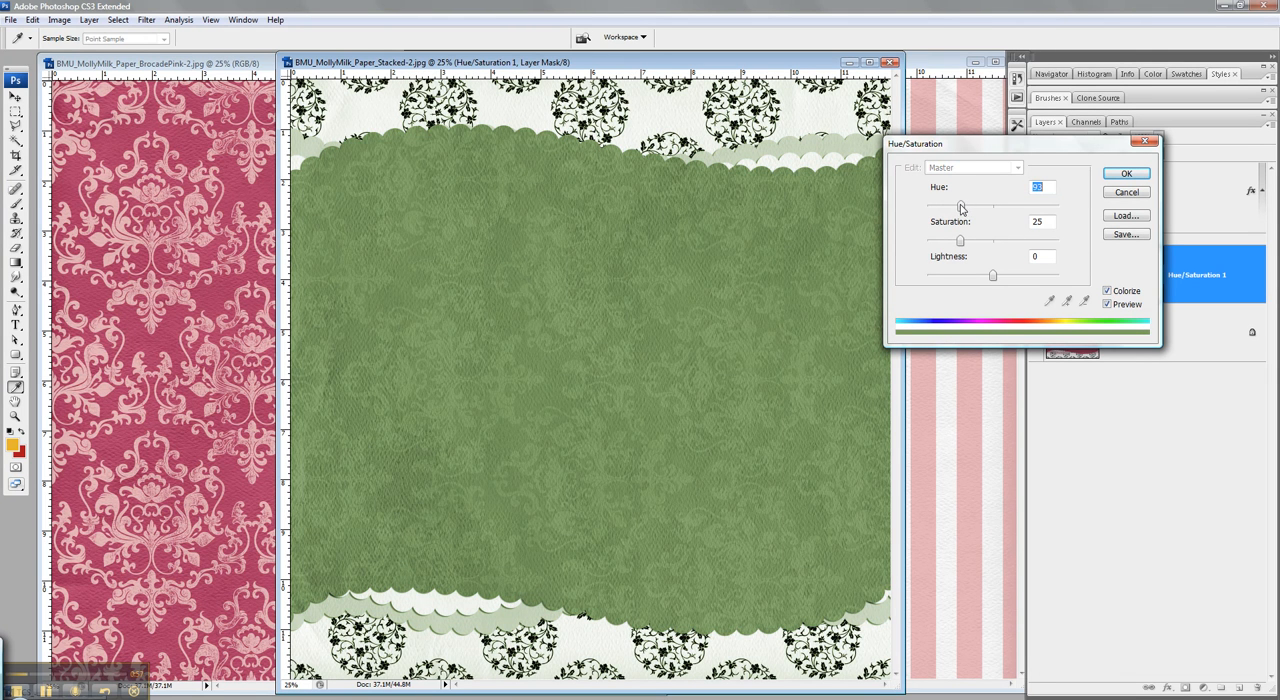
Settle the colorized paper's hue on teal and commit the Hue/Saturation 1 adjustment.
drag(960, 206, 952, 206)
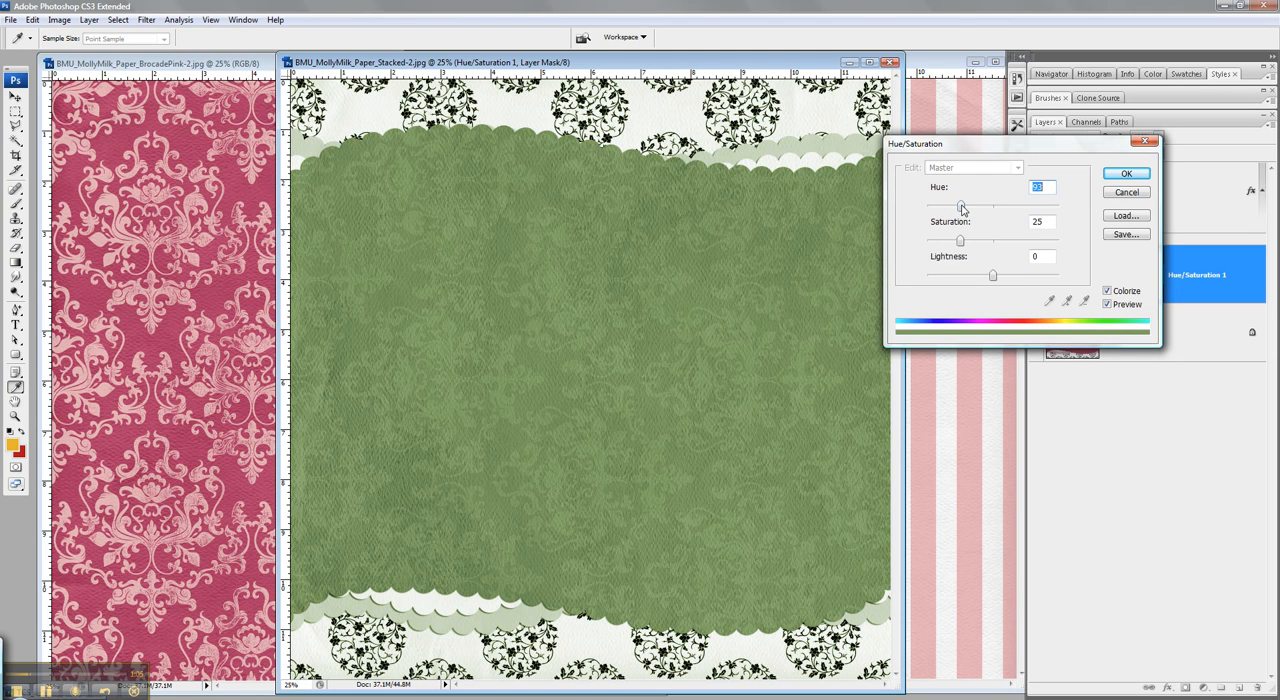
drag(960, 206, 992, 206)
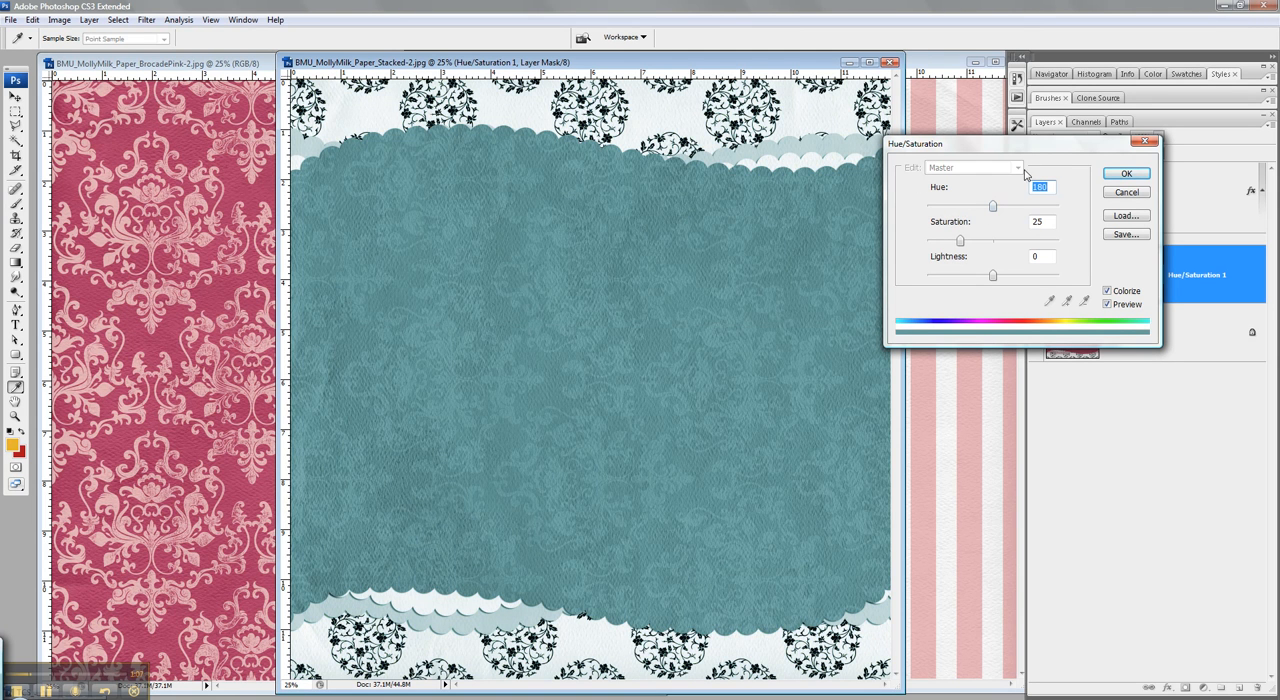
drag(992, 204, 988, 208)
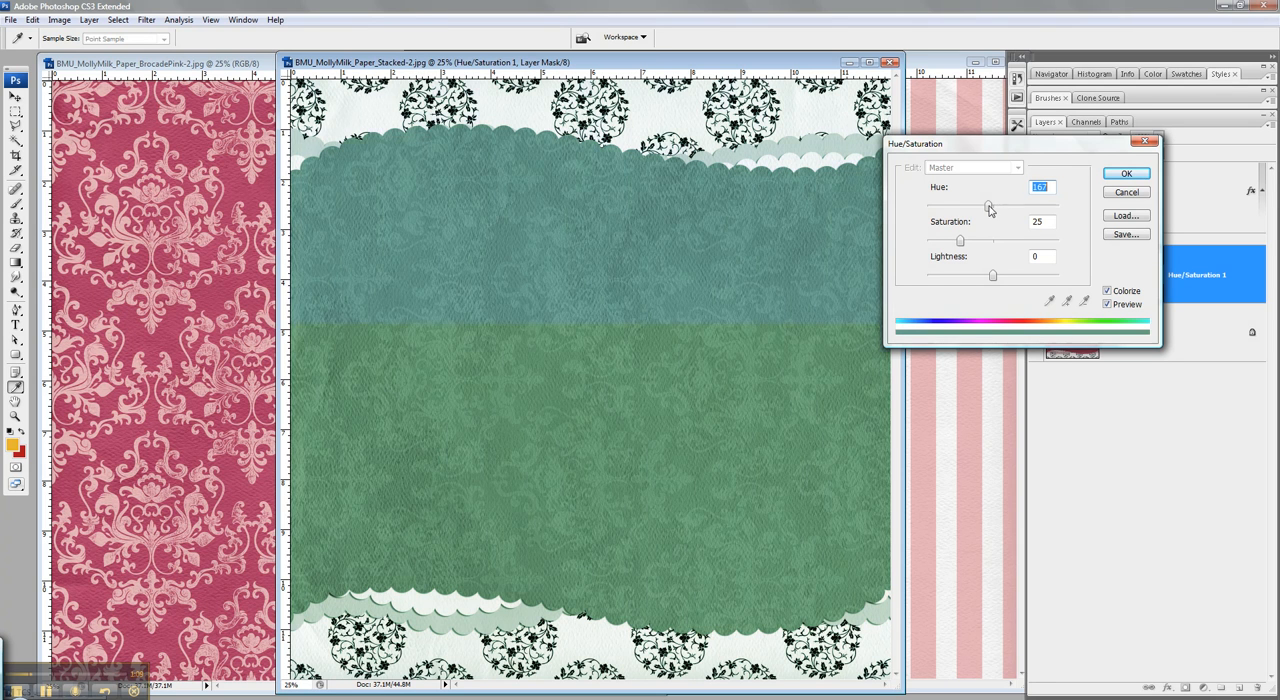
drag(984, 204, 990, 204)
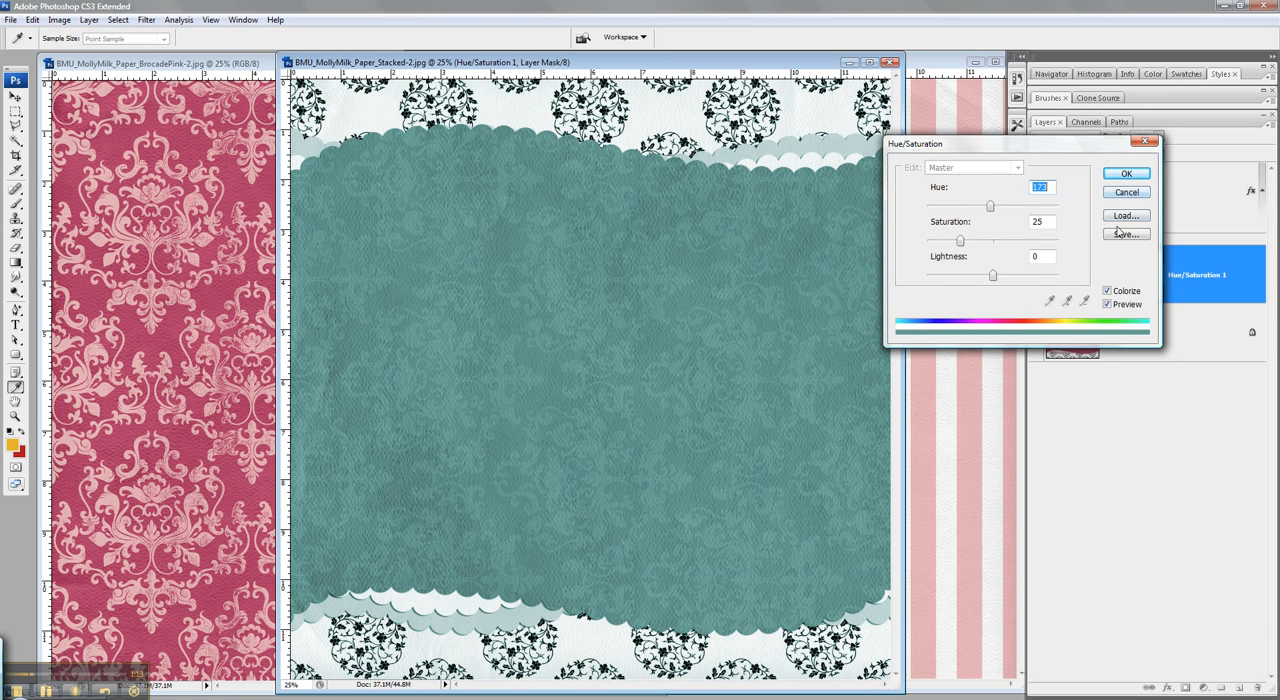
click(1124, 172)
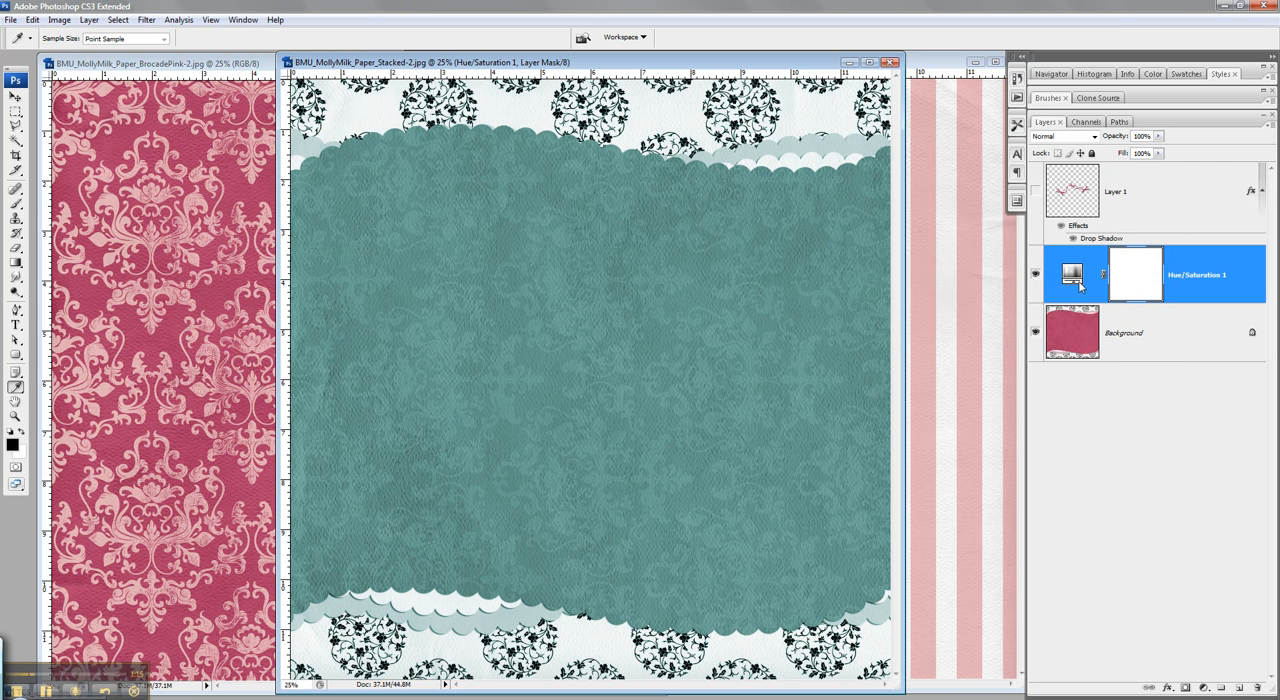
Hide the teal adjustment and add a second Hue/Saturation adjustment layer.
click(10, 100)
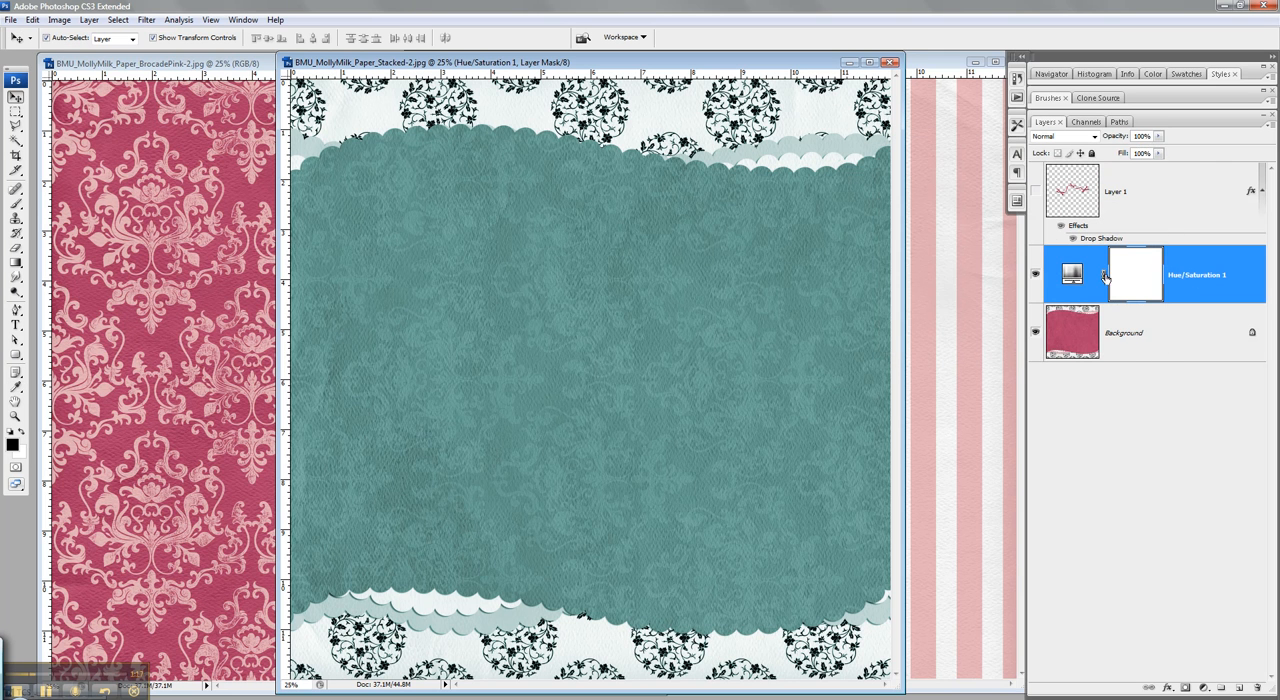
click(1208, 688)
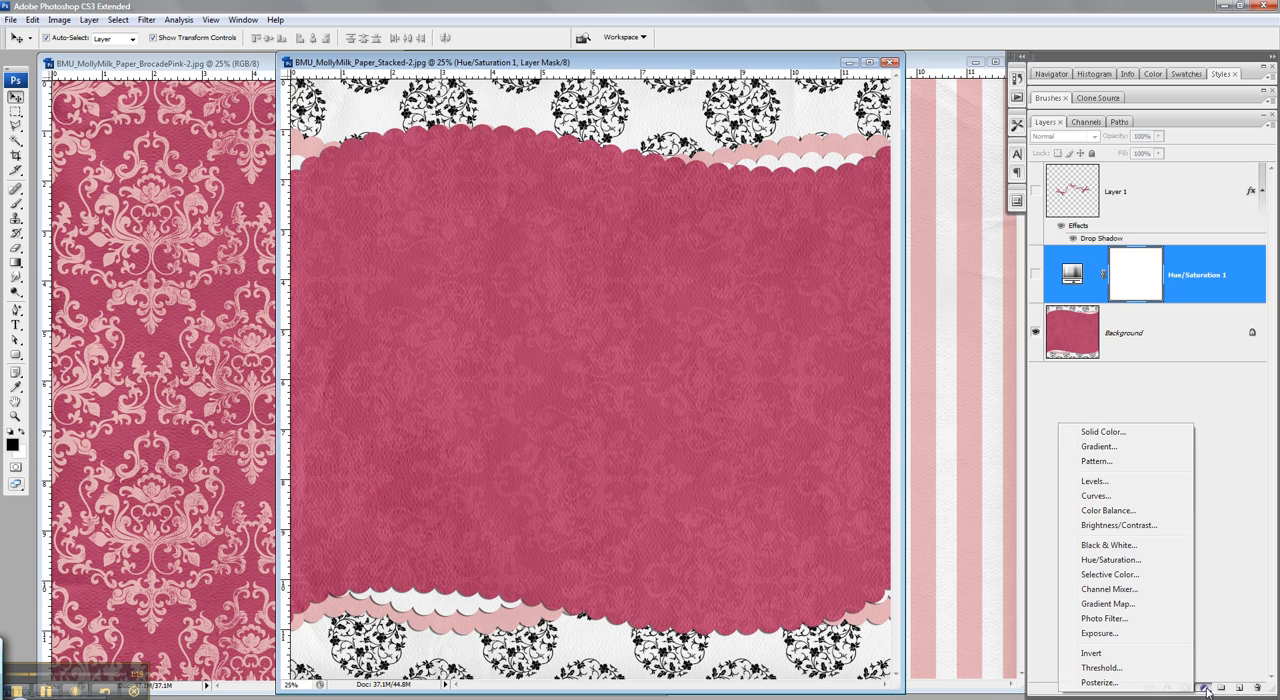
click(1110, 560)
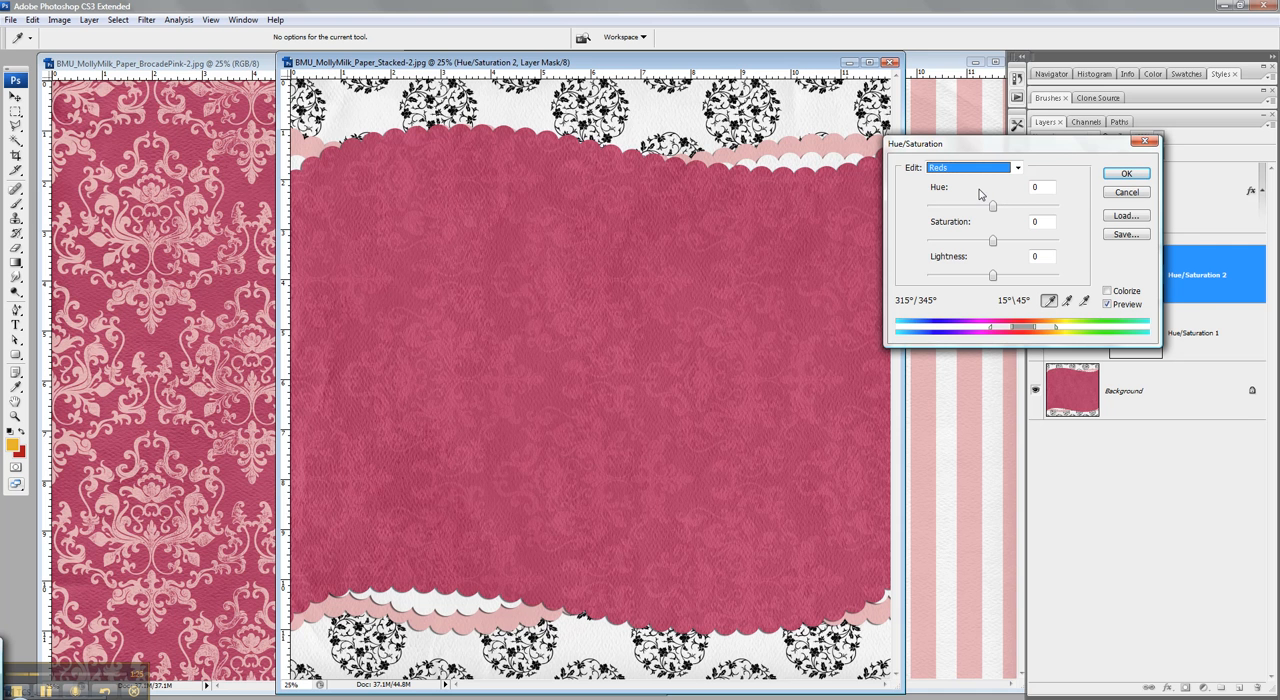
Shift the paper's Reds toward a brick red and commit the adjustment.
drag(992, 208, 984, 208)
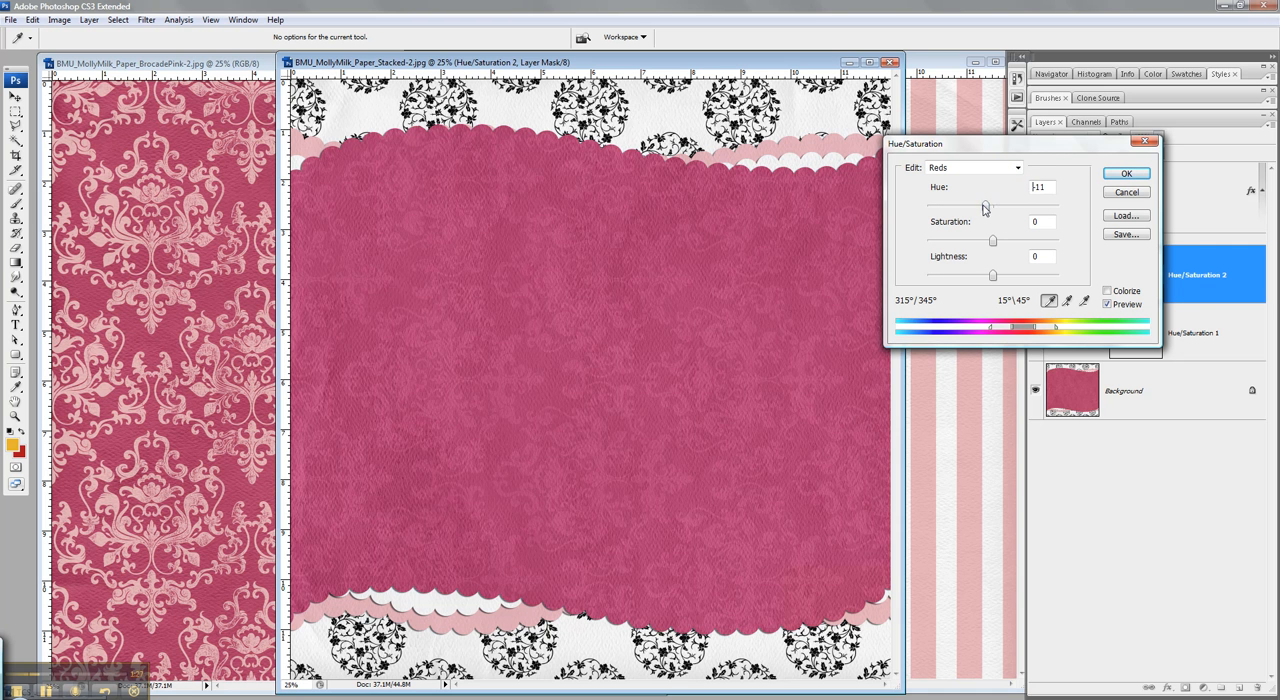
drag(984, 208, 1004, 208)
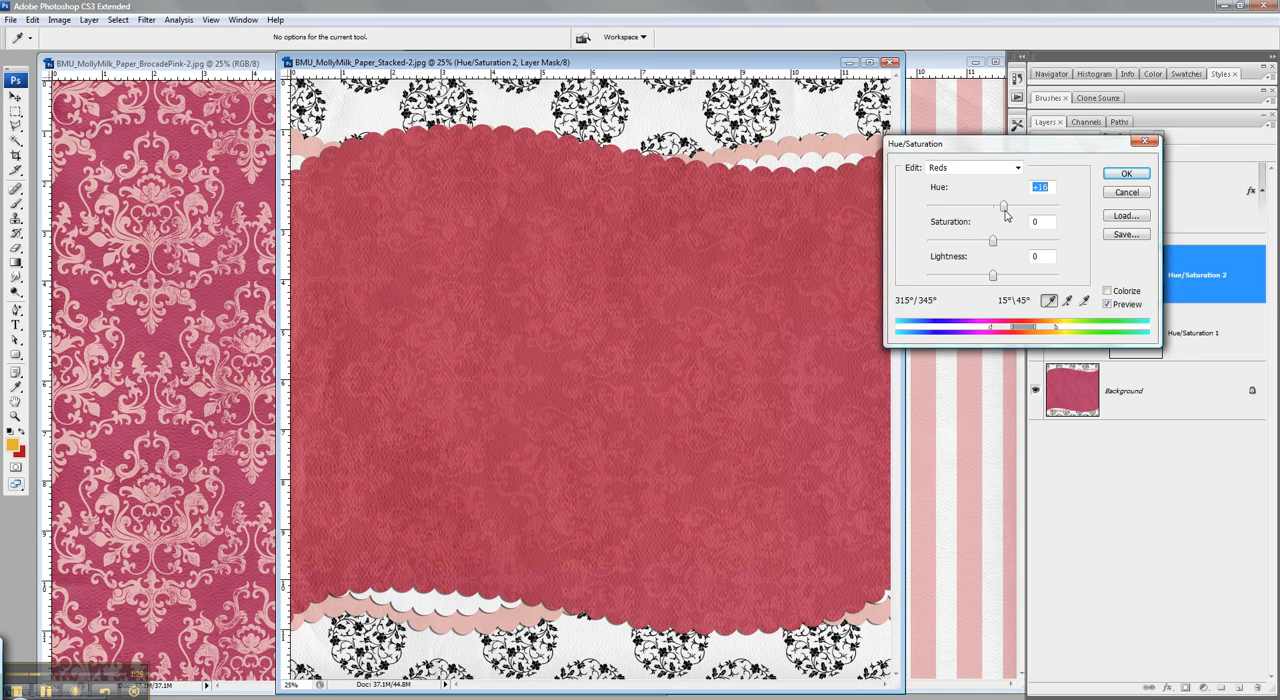
drag(1004, 208, 1008, 208)
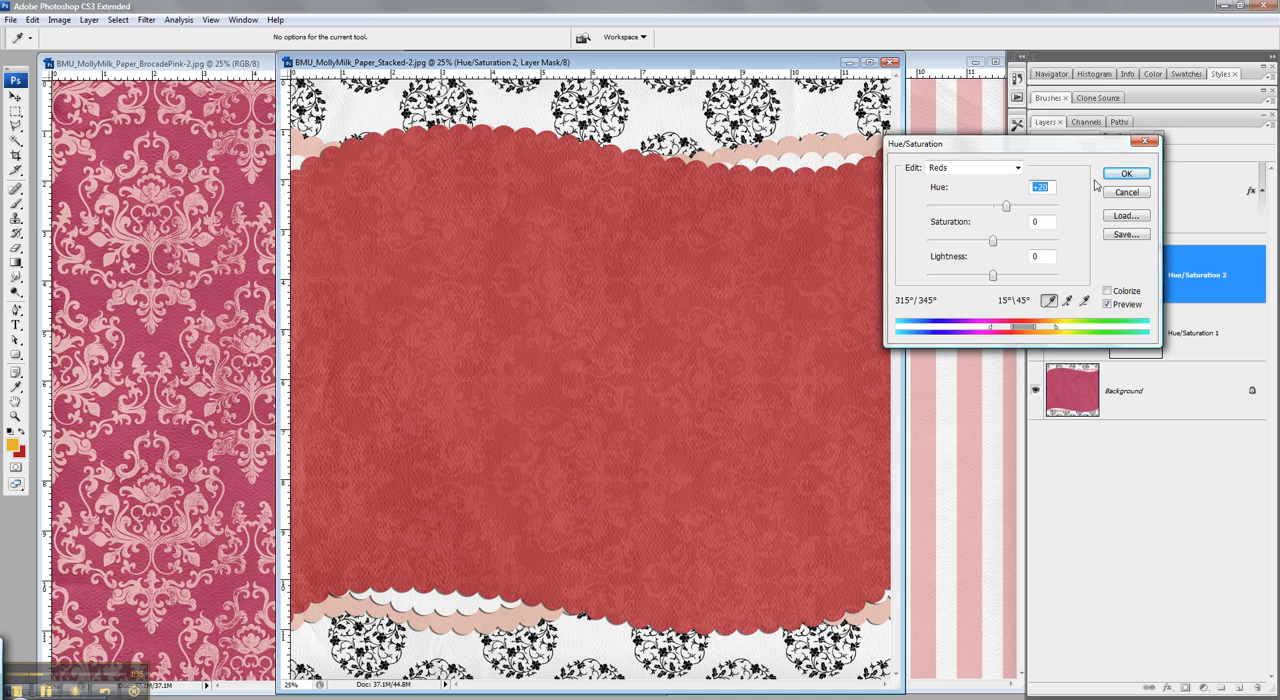
click(1126, 172)
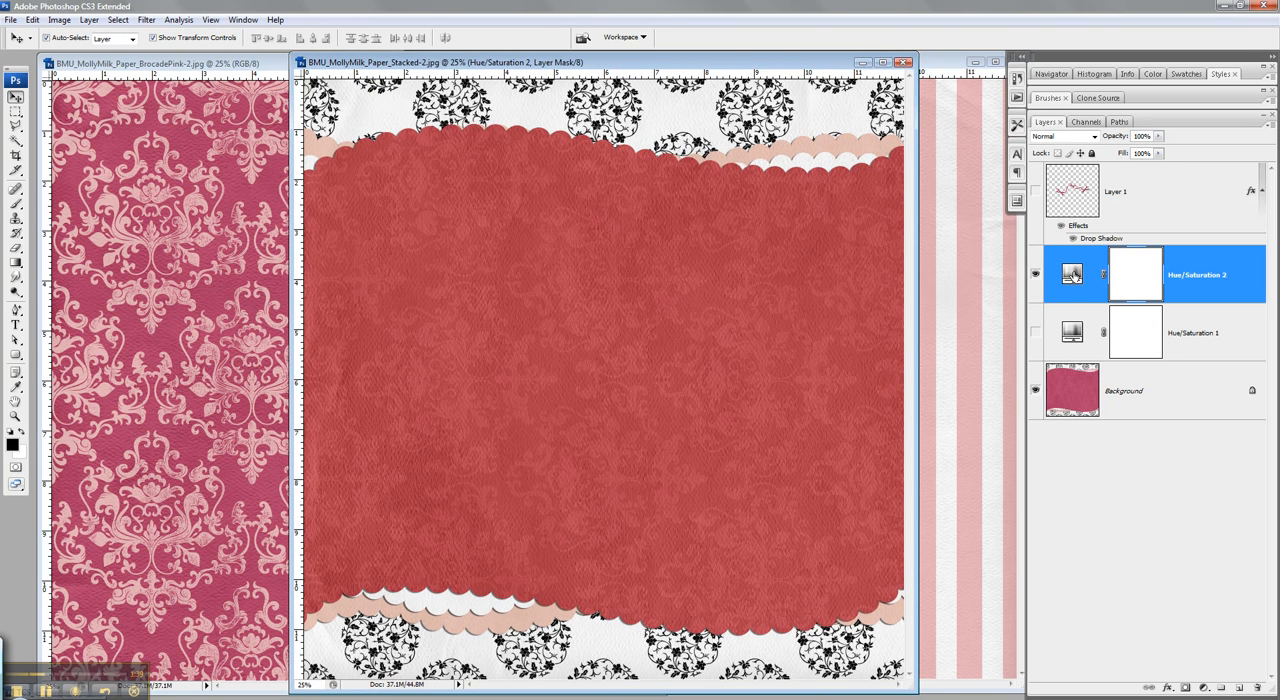
mouse_move(1068, 274)
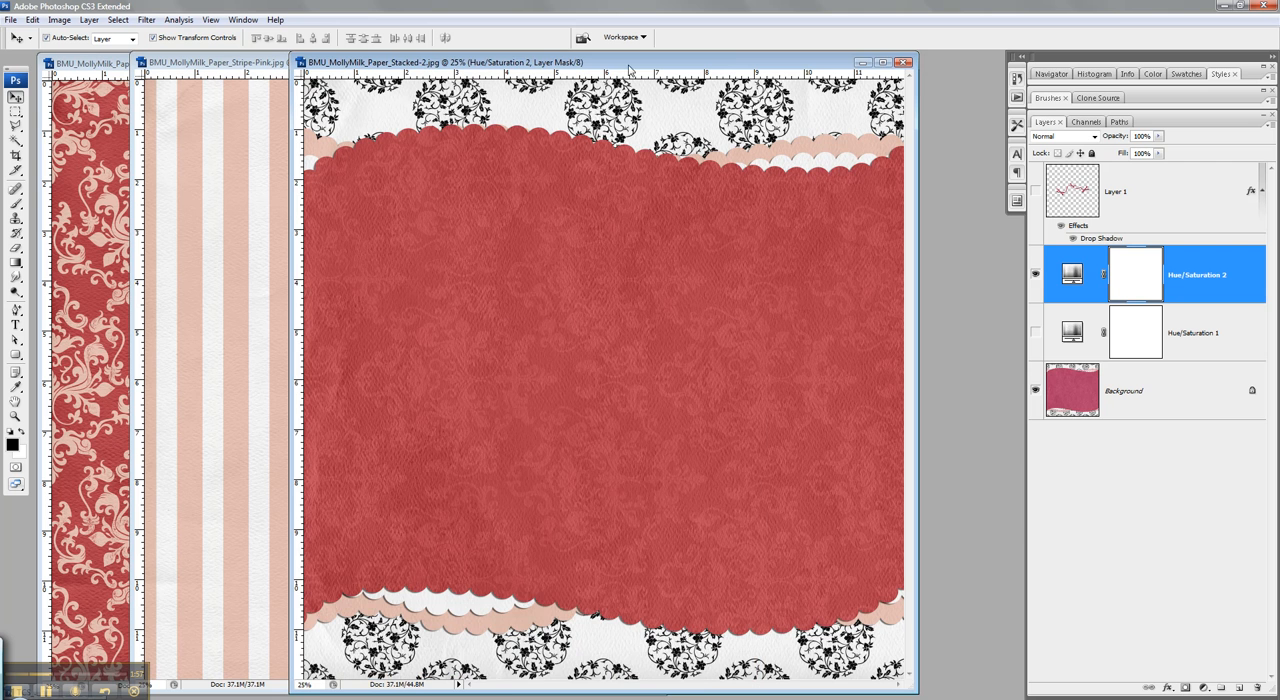
Show the ribbon embellishment on Layer 1 across the red paper.
click(1036, 274)
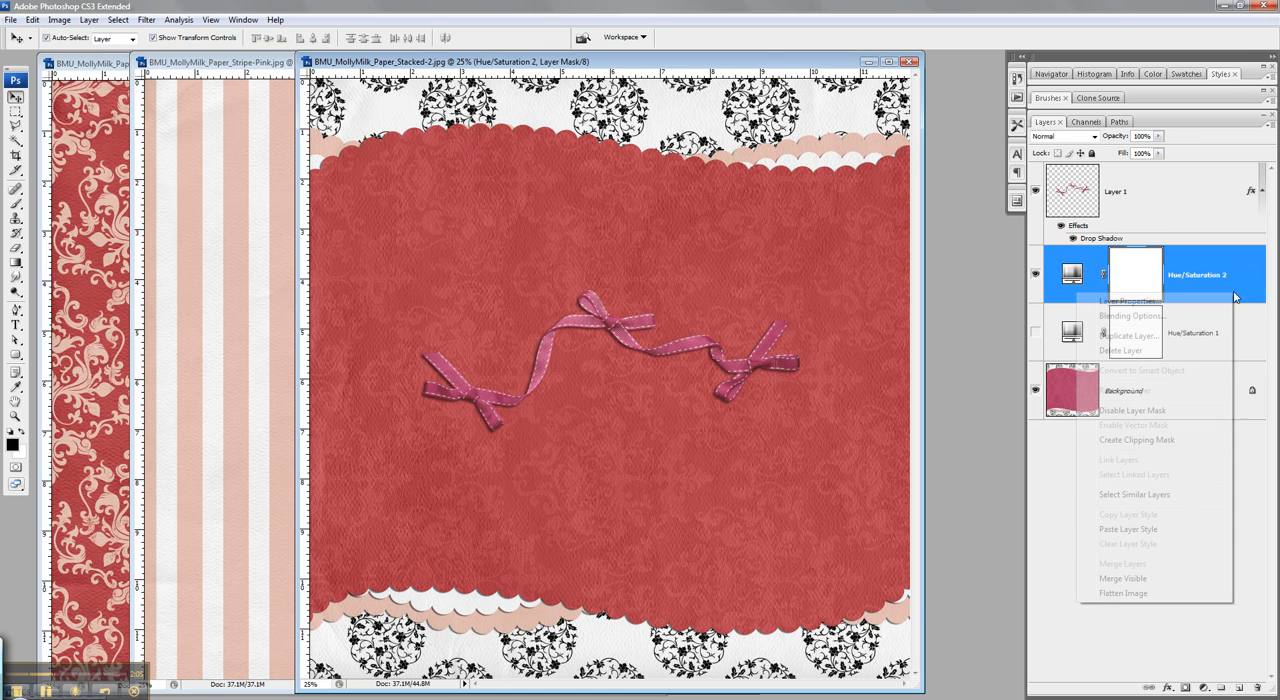
Duplicate Hue/Saturation 2 and bring up layer options for the copy above the ribbon.
click(1128, 336)
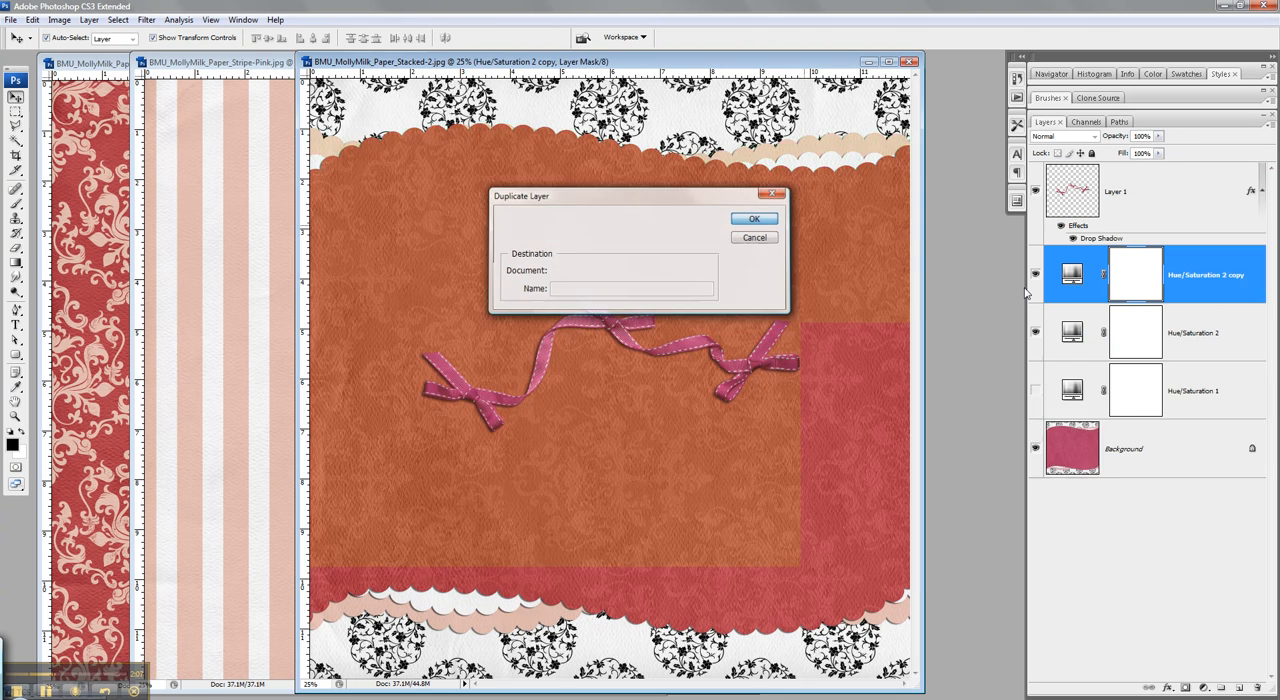
click(754, 218)
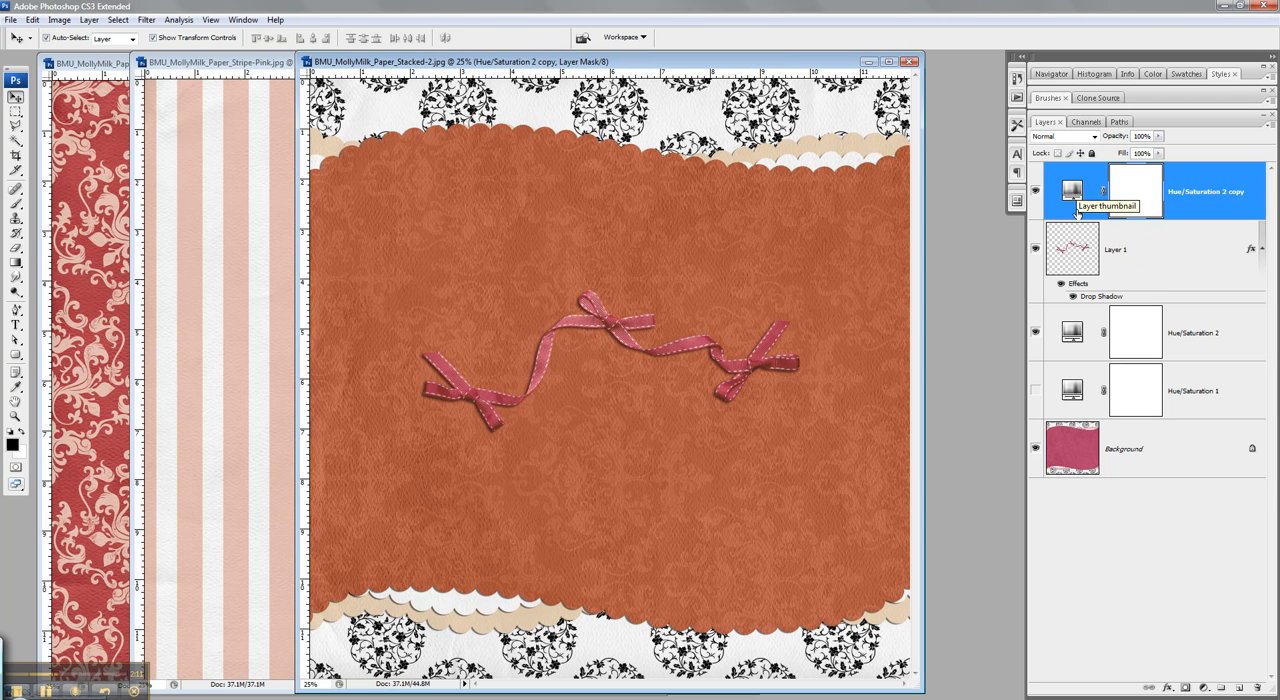
right_click(1110, 190)
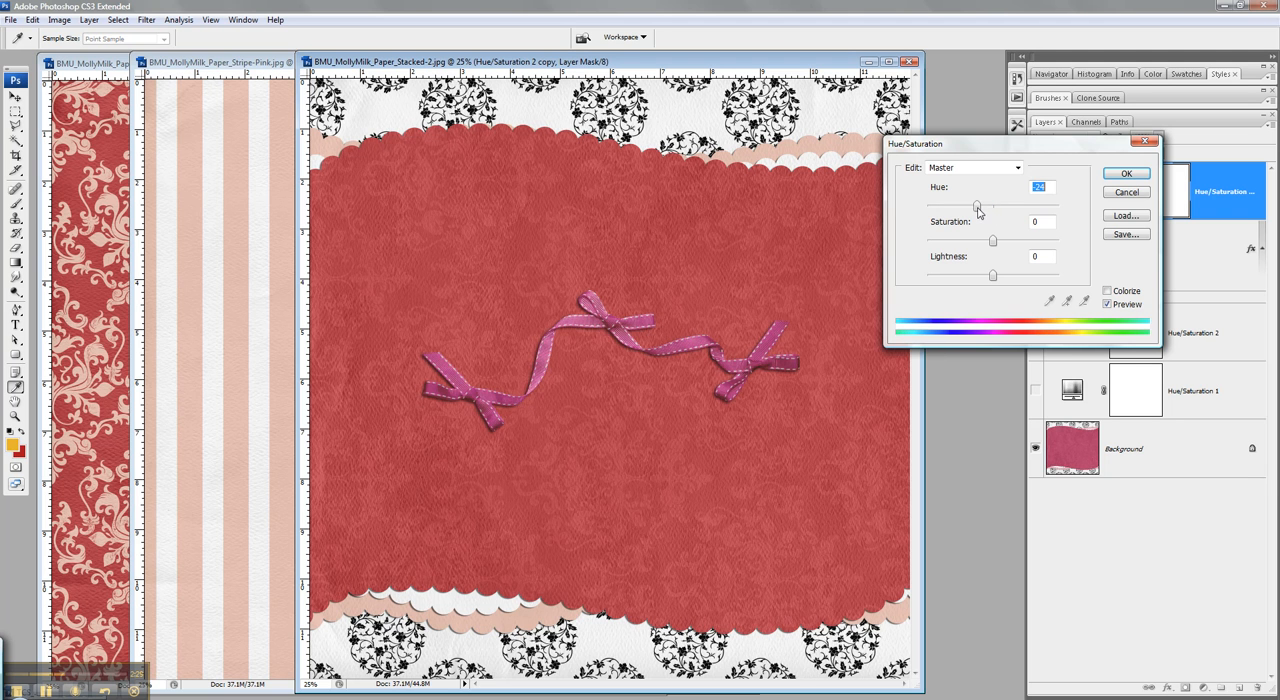
Shift the clipped copy's hue to golden tan and commit, recoloring only the ribbon.
drag(980, 208, 1020, 208)
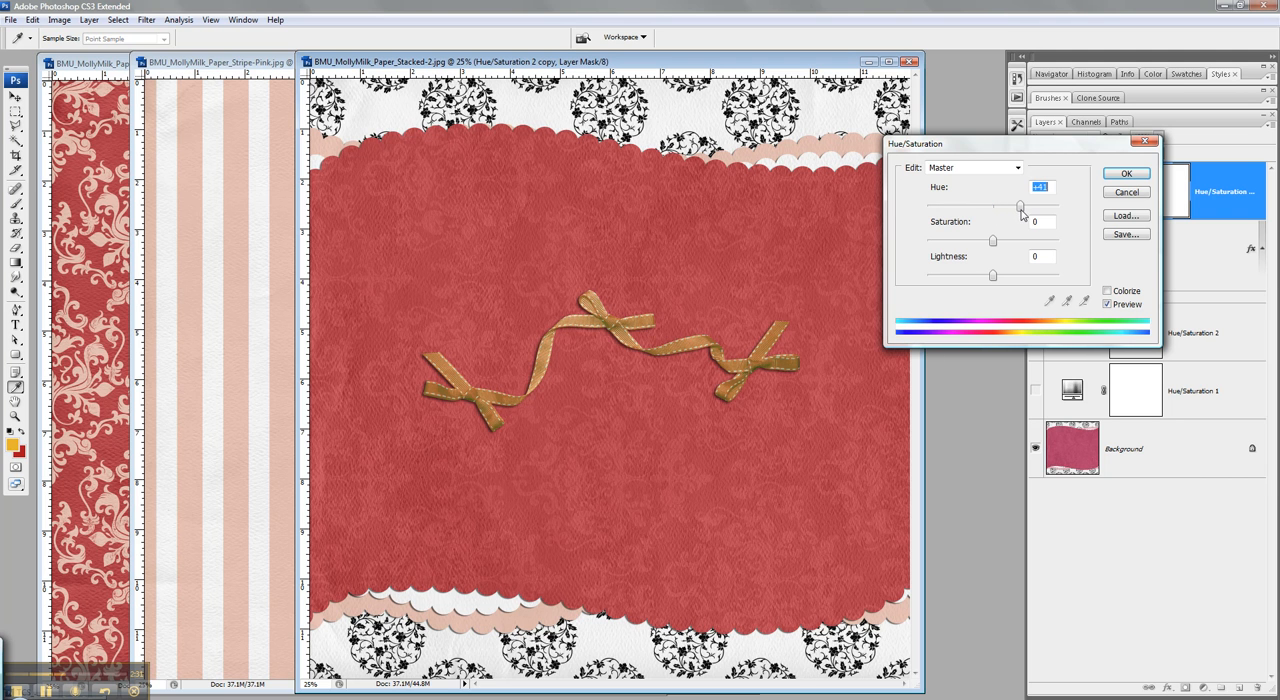
click(1136, 174)
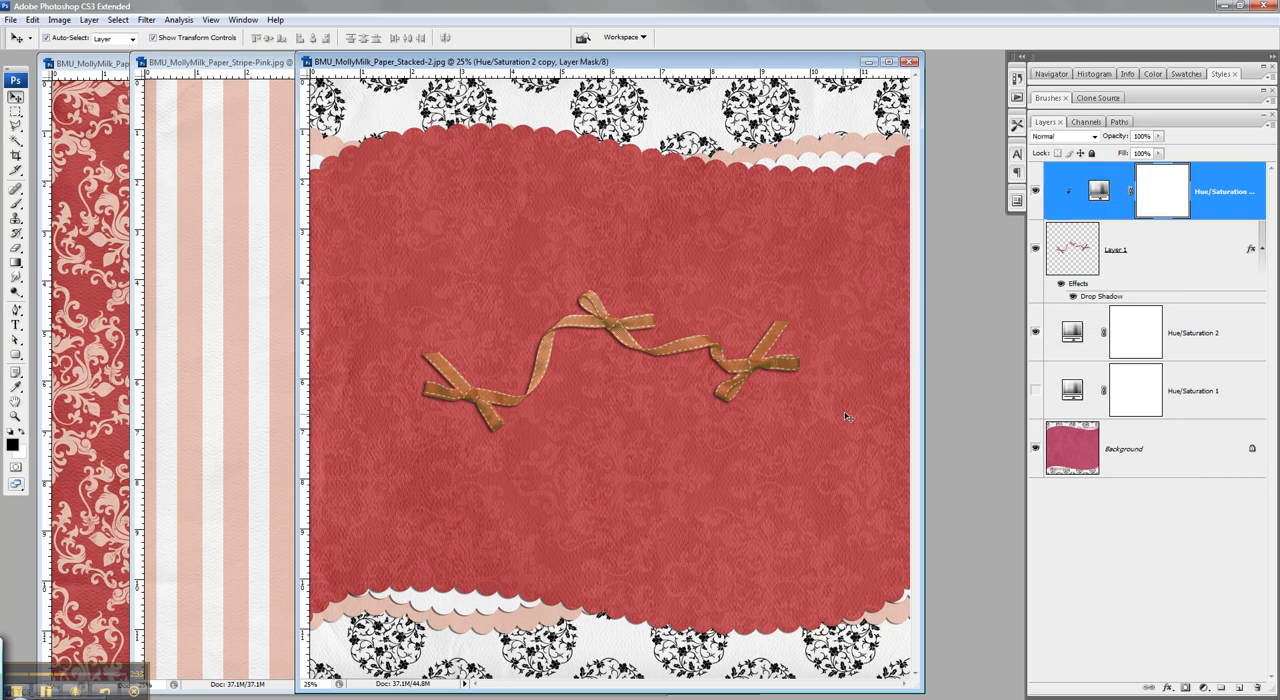